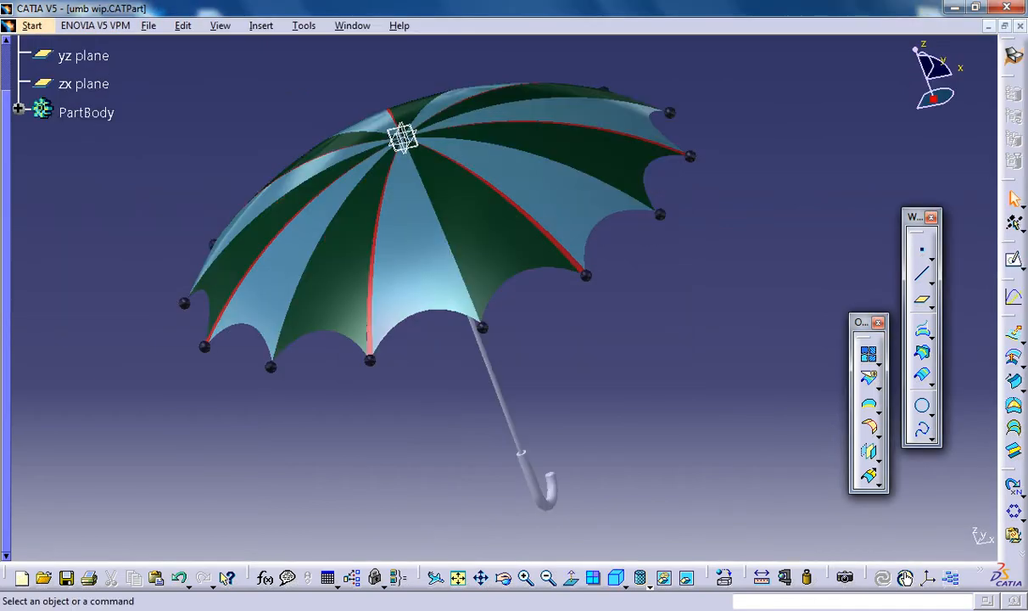
Create a new Part named 'umbrella study' with hybrid design enabled
click(31, 25)
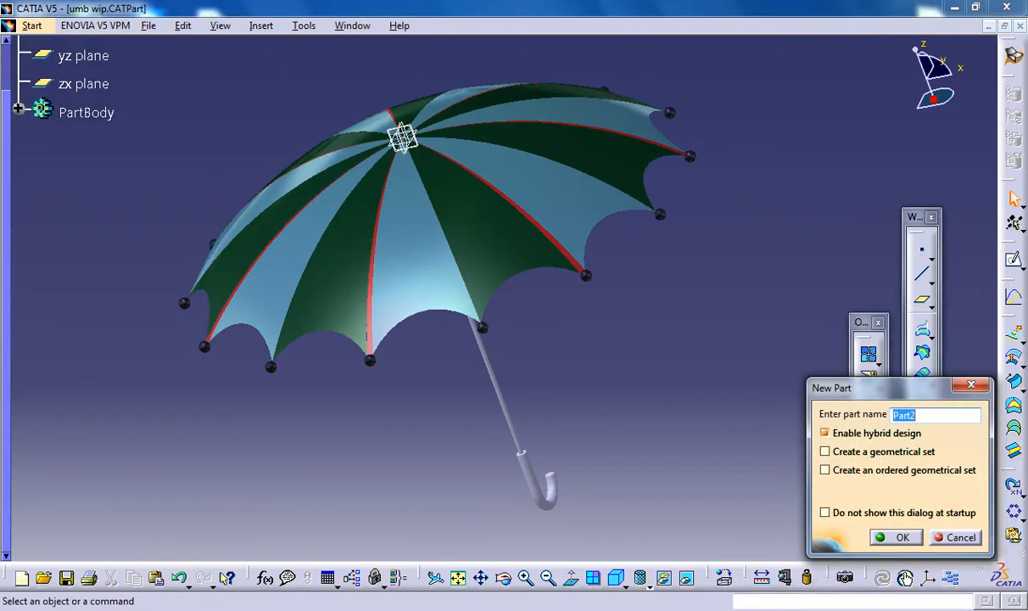
text(u)
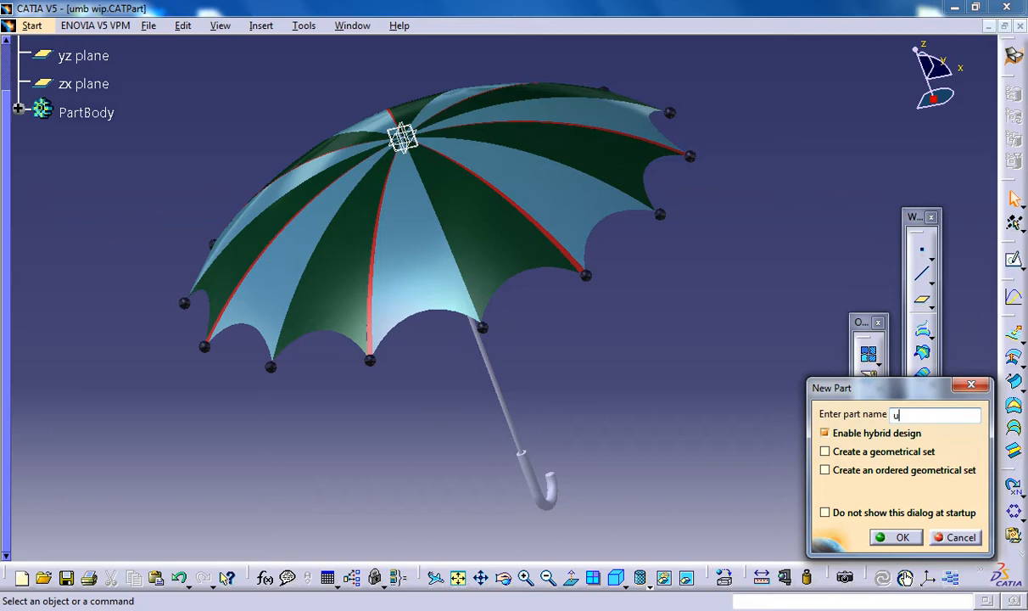
text(mbrella s)
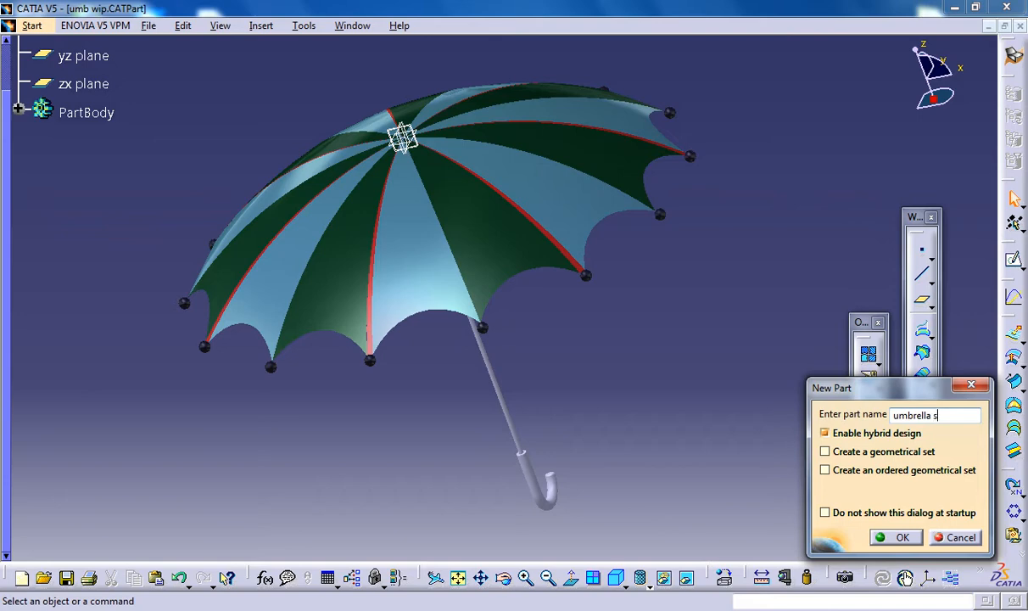
text(tudy)
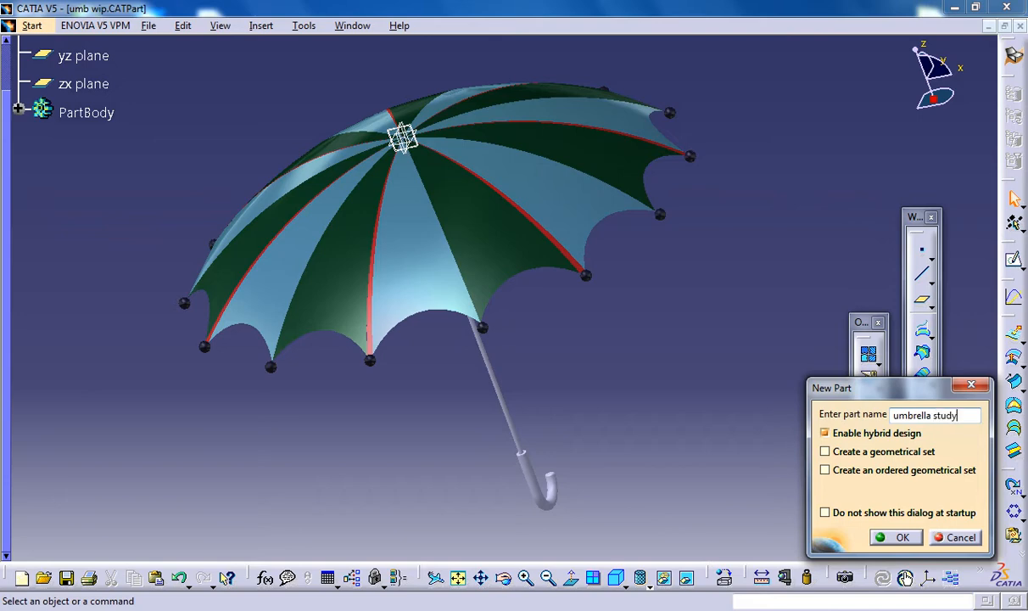
click(902, 537)
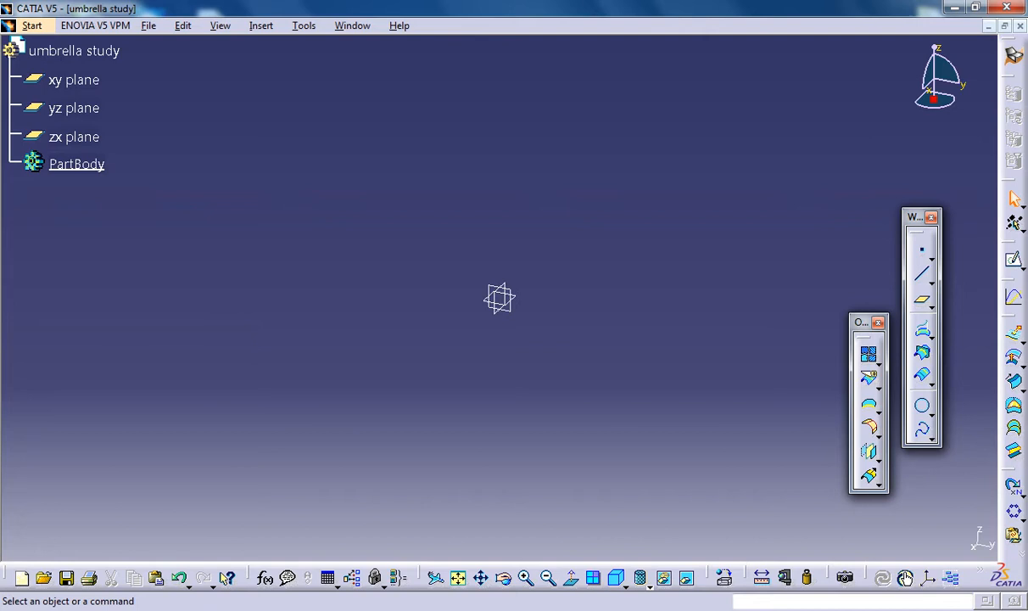
mouse_move(74, 108)
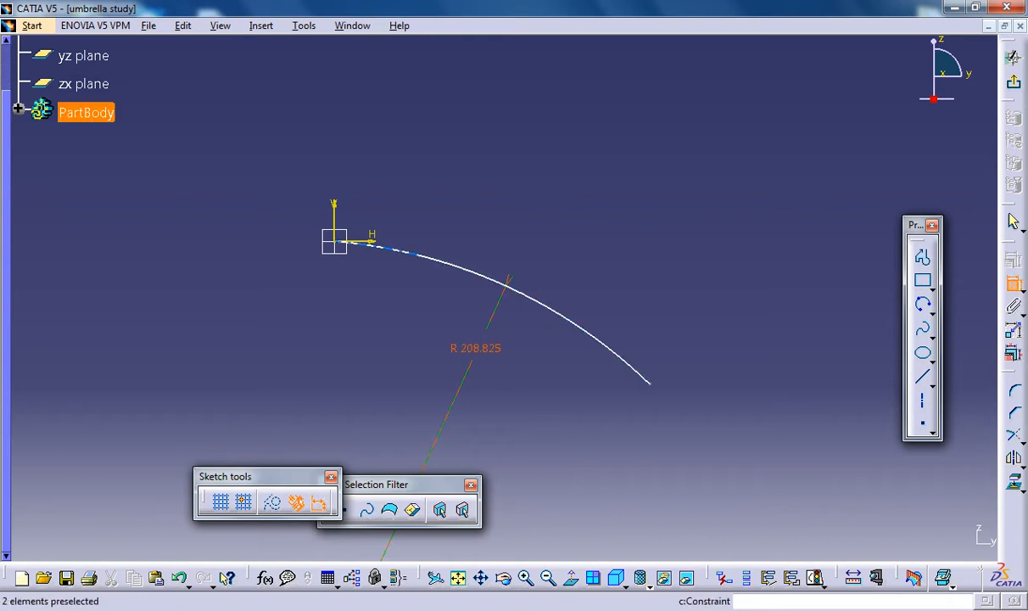
mouse_move(371, 243)
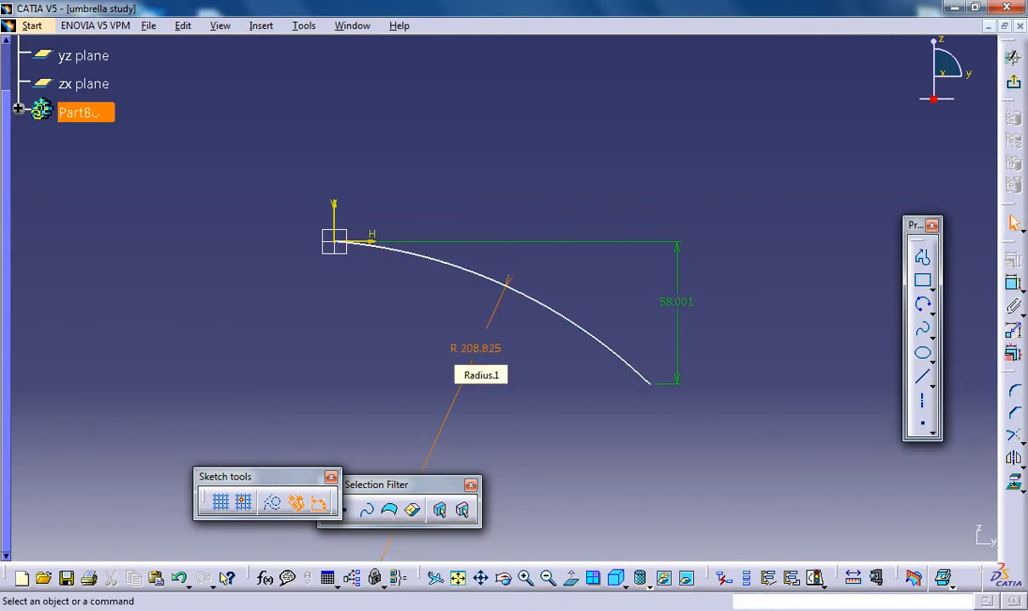
Set the arc radius to 150 and its vertical drop to 40
double_click(481, 374)
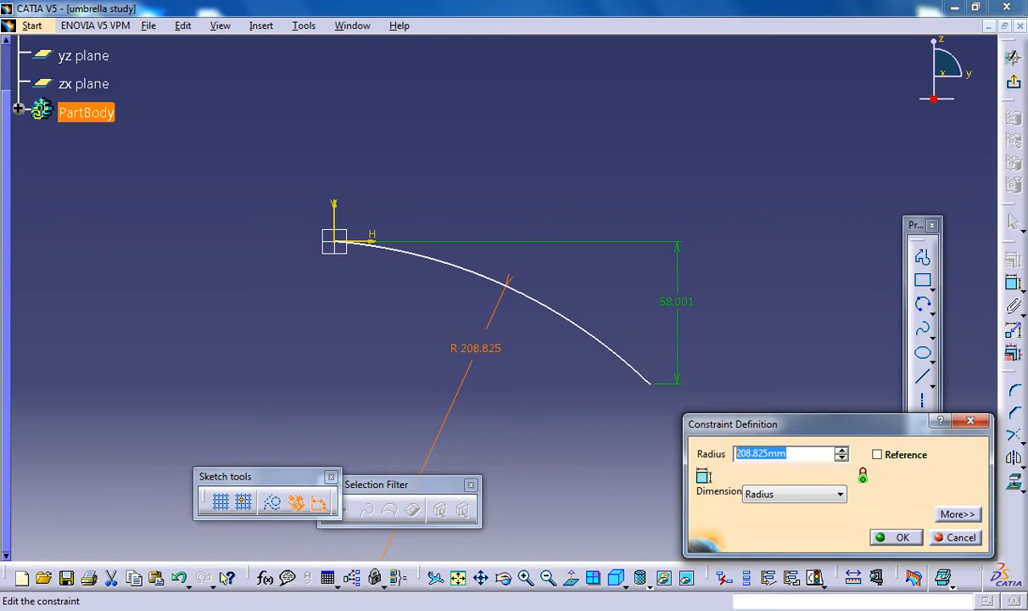
text(15)
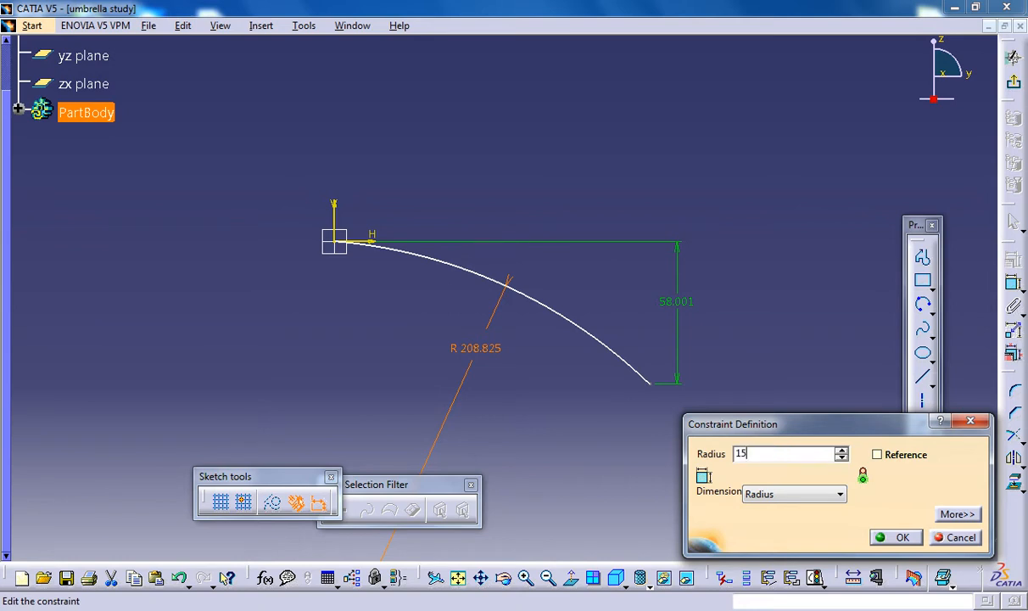
click(902, 536)
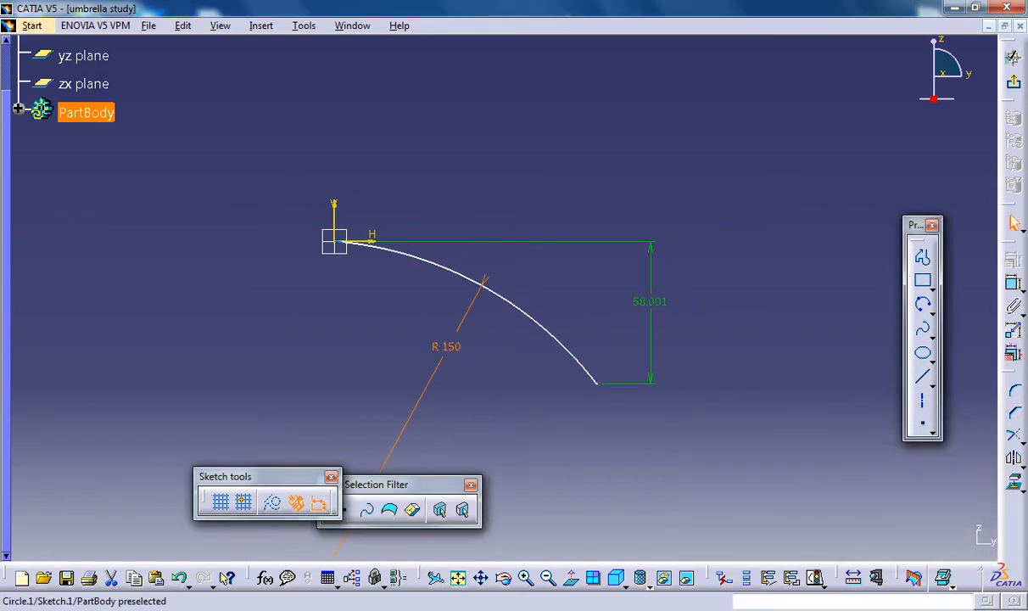
double_click(650, 301)
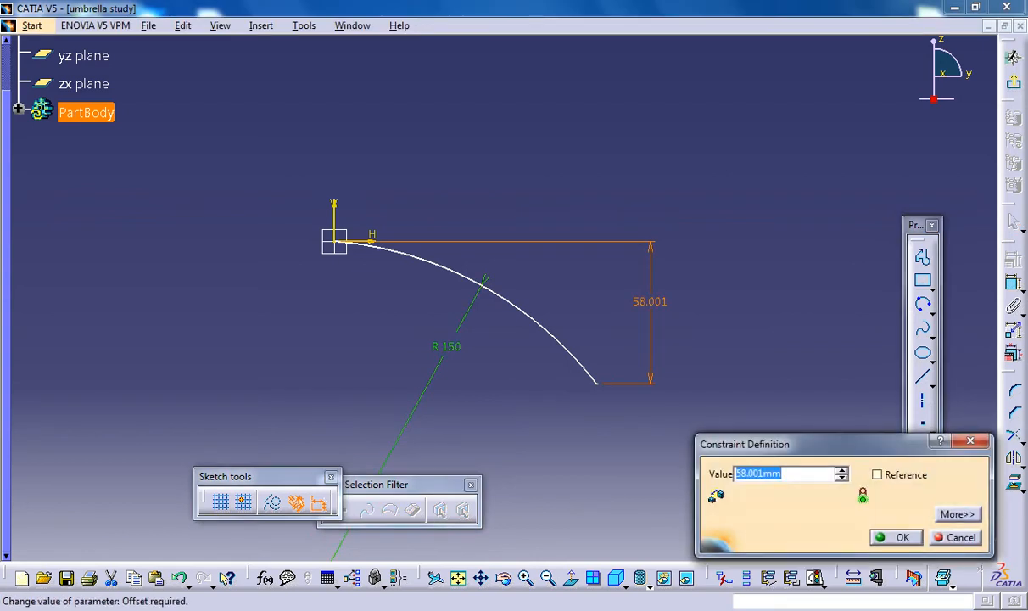
text(40)
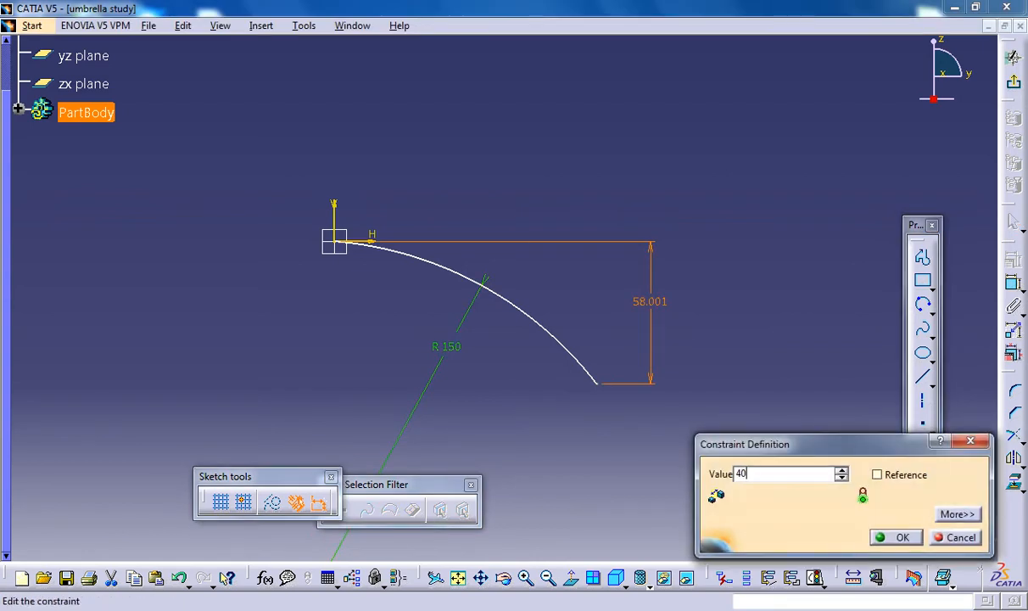
click(902, 537)
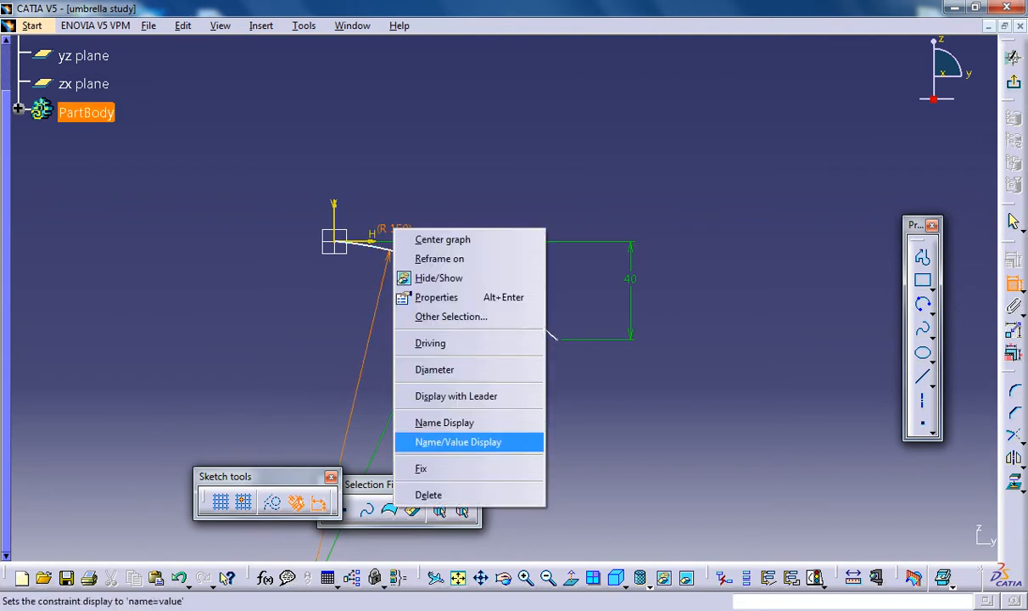
Make the arc tangent to the horizontal axis
click(457, 442)
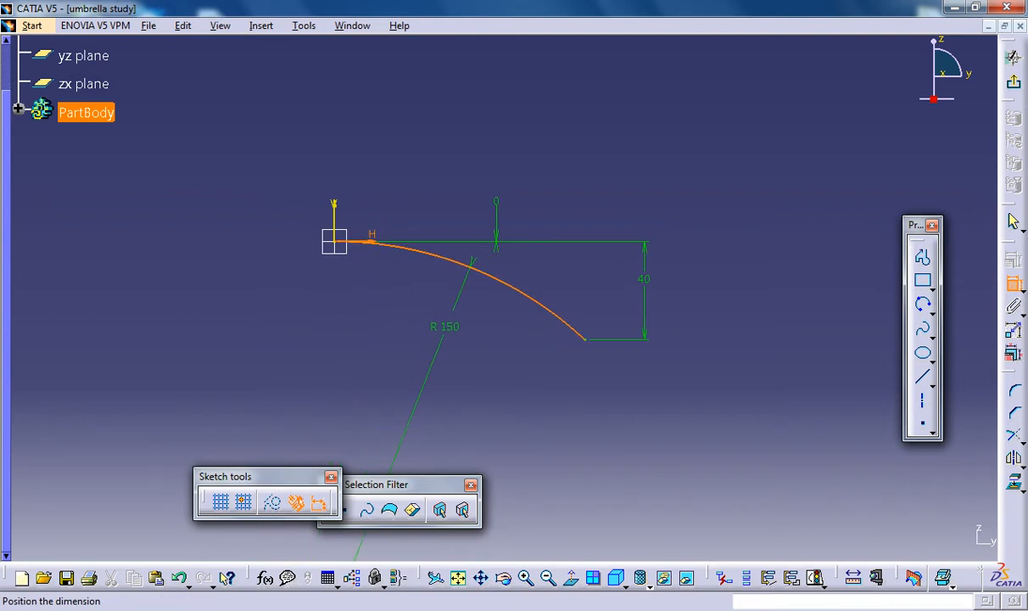
right_click(501, 246)
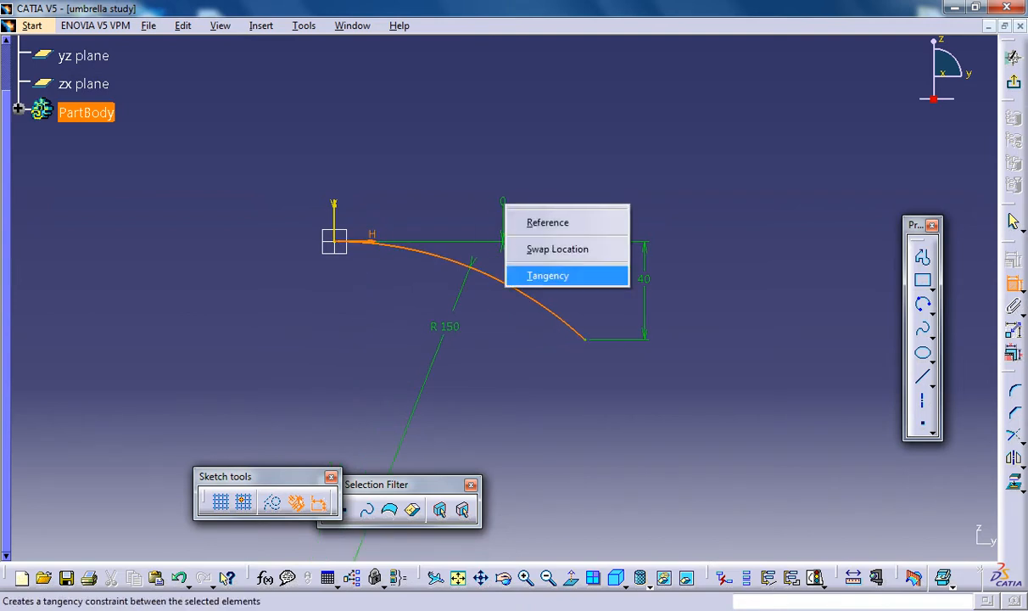
click(548, 275)
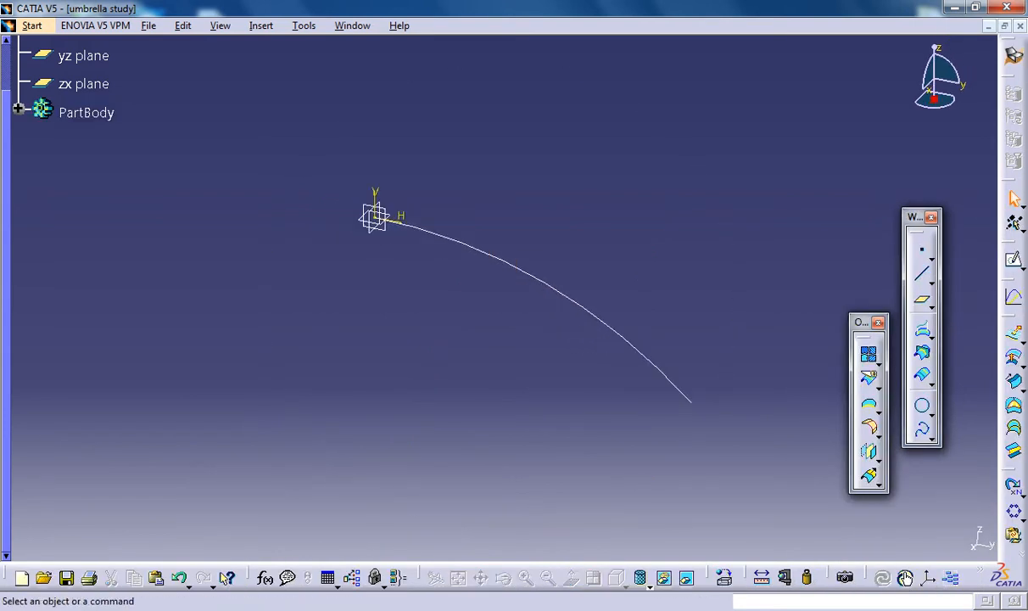
Create an angle/normal plane at 12.5° to the yz plane, rotated about the Z axis
click(83, 55)
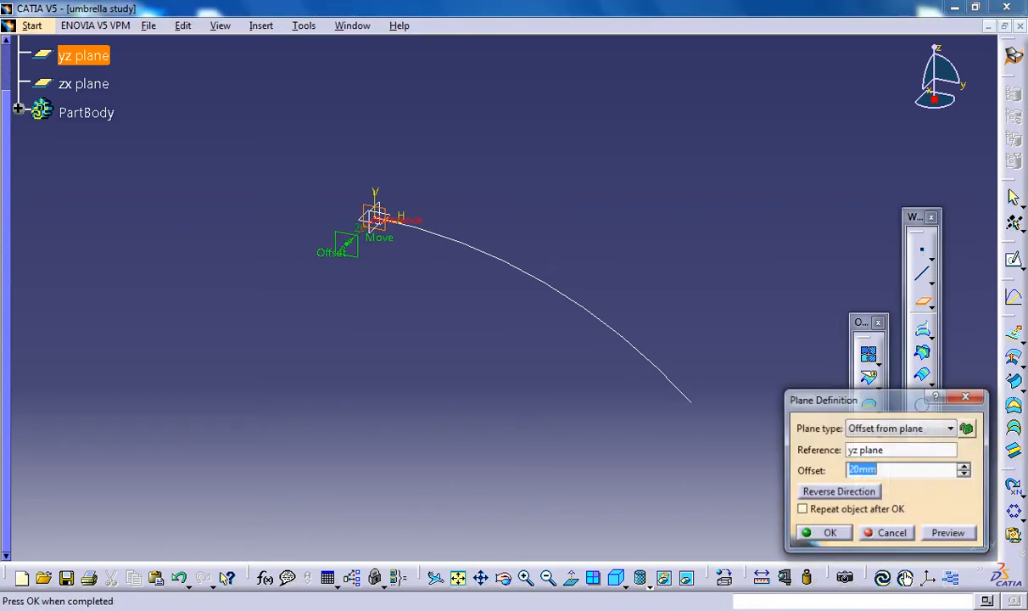
click(949, 428)
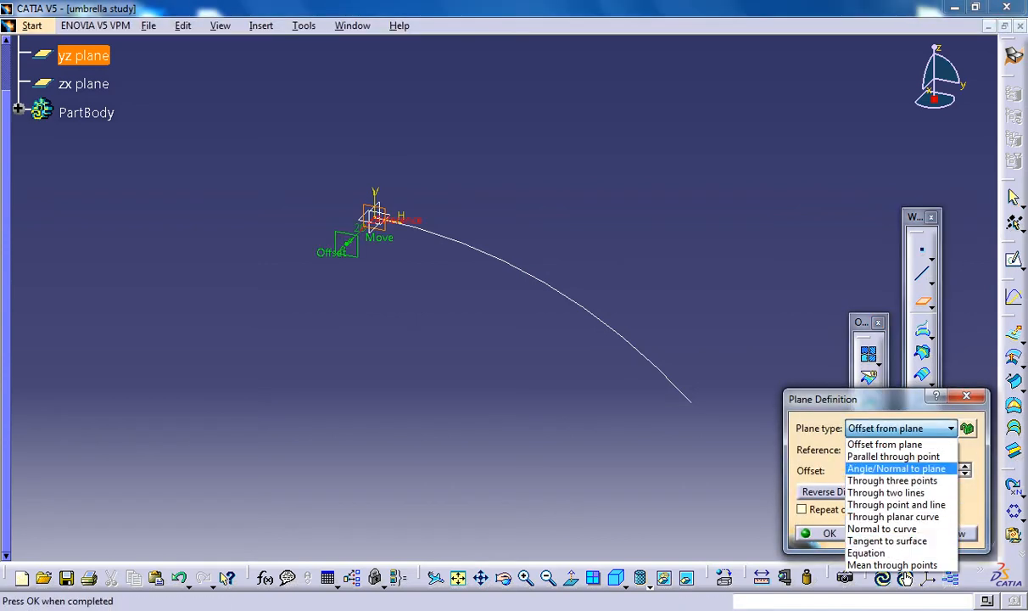
click(896, 468)
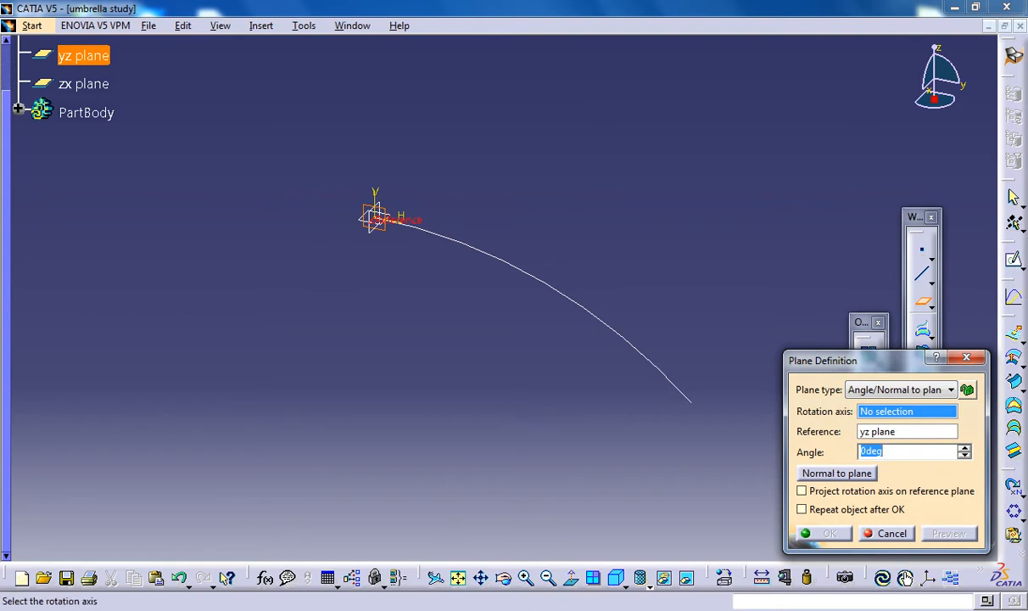
text(12.5)
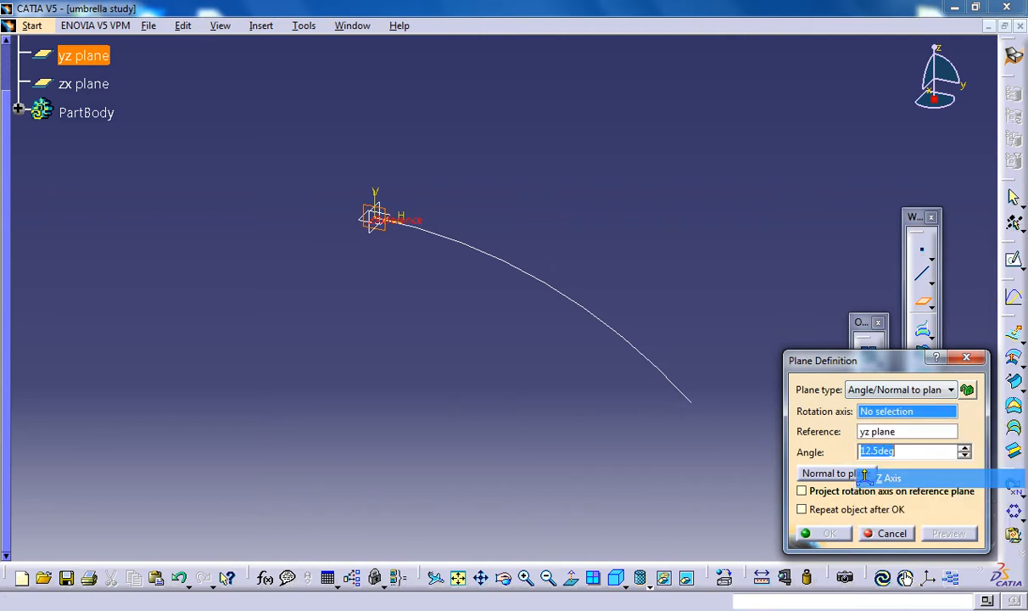
click(889, 478)
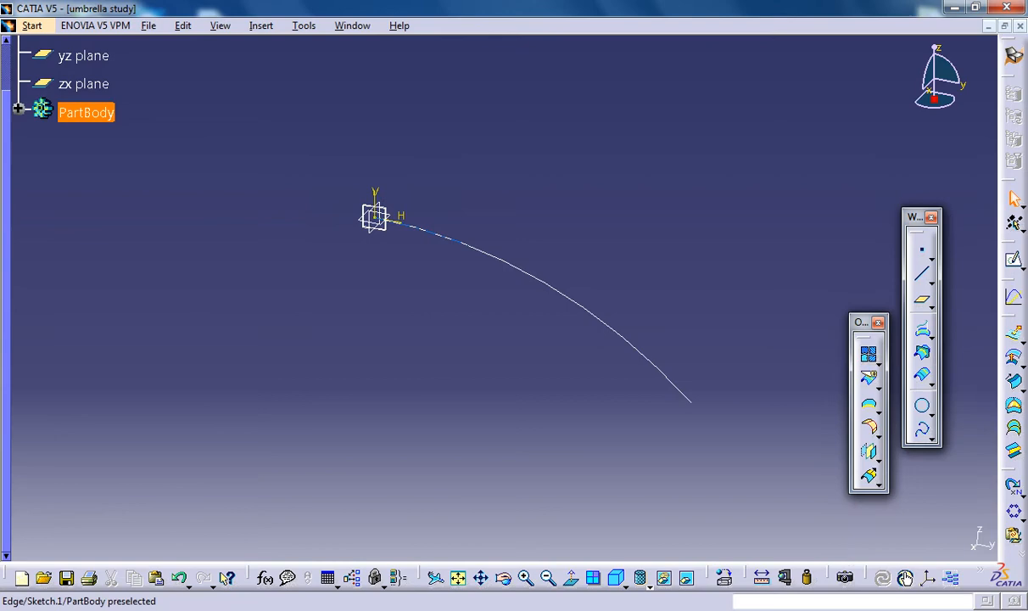
Mirror Sketch.1 across Plane.1 with Symmetry
click(19, 112)
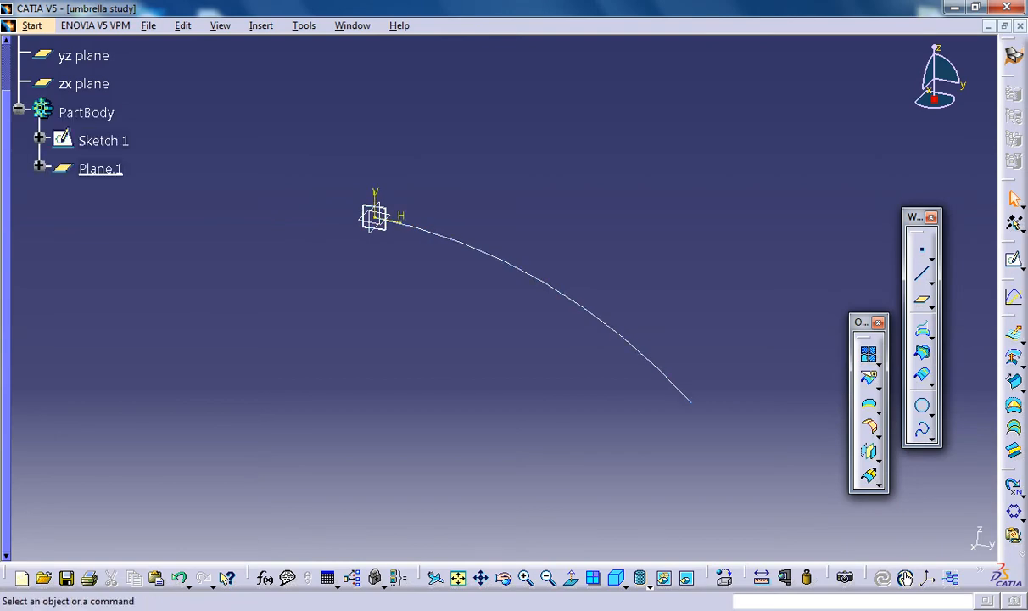
click(260, 24)
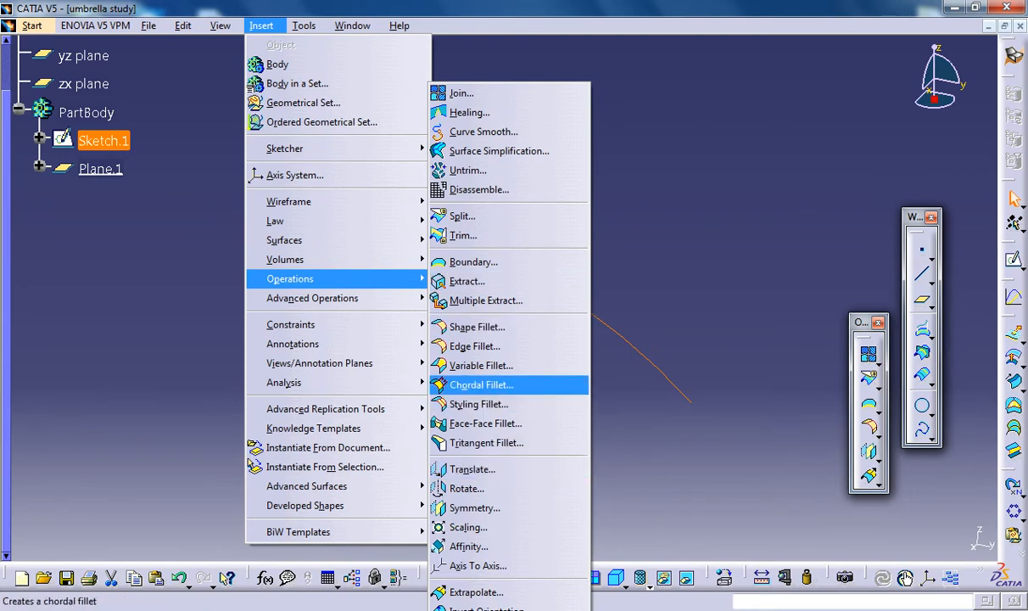
mouse_move(469, 527)
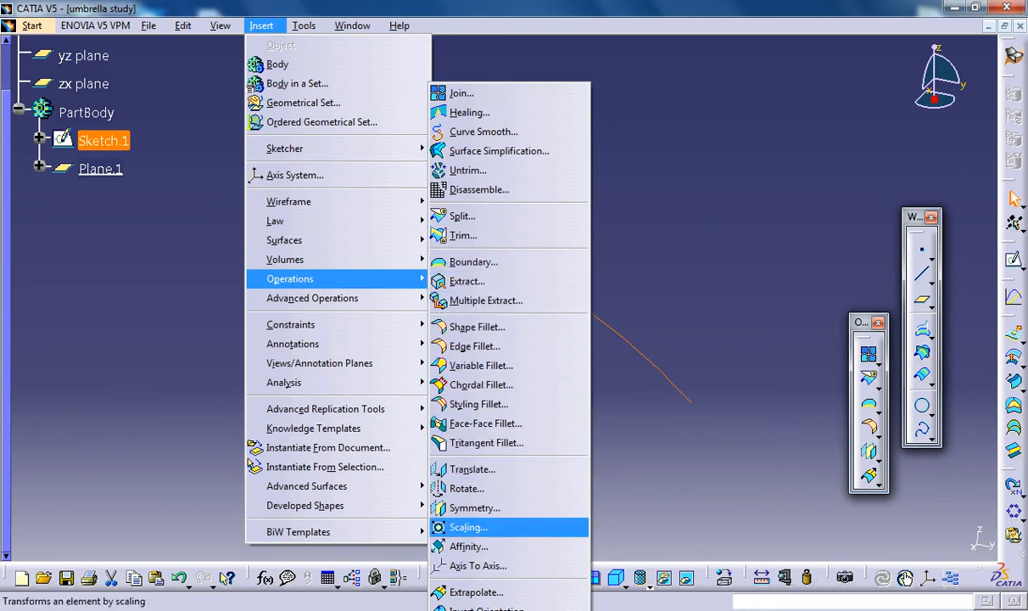
click(475, 507)
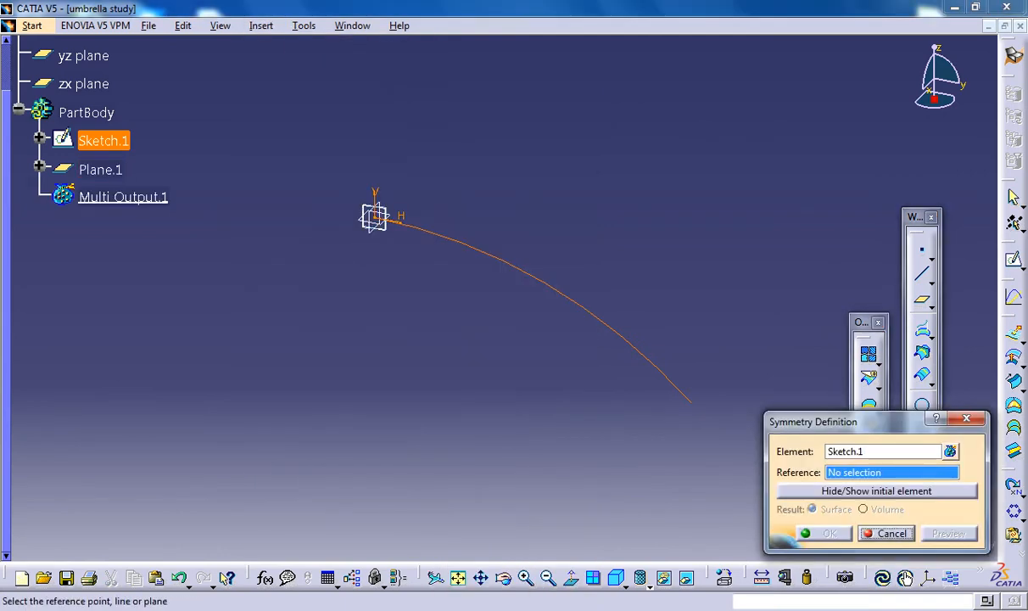
click(100, 170)
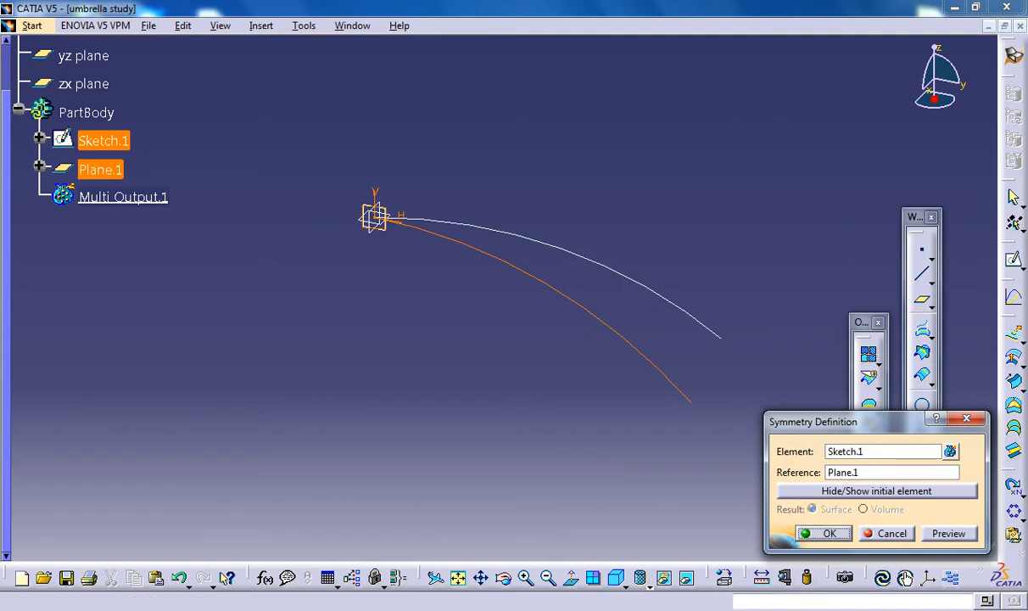
click(830, 533)
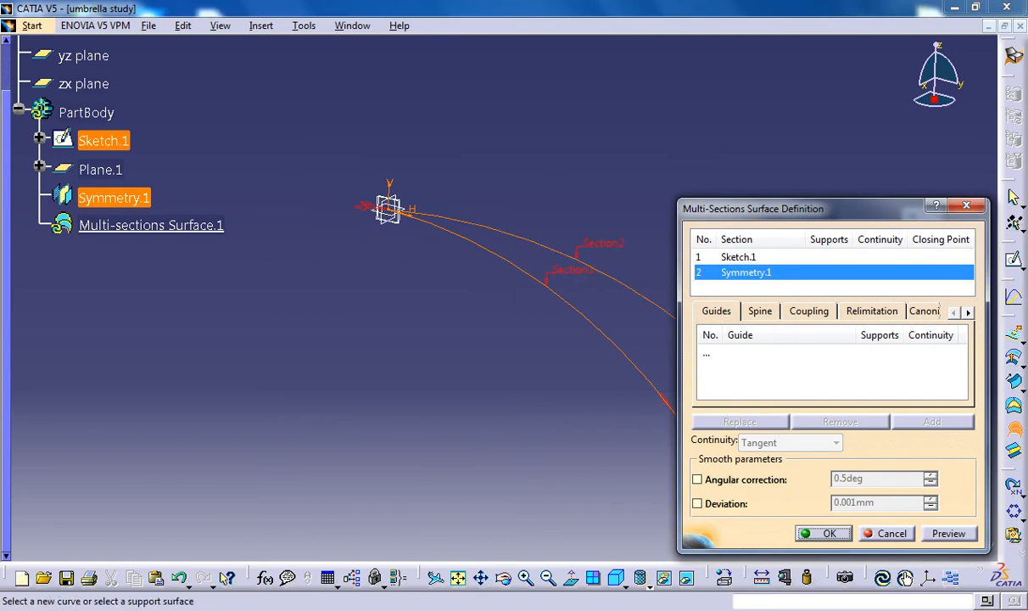
Create the multi-sections surface between Sketch.1 and Symmetry.1
click(830, 533)
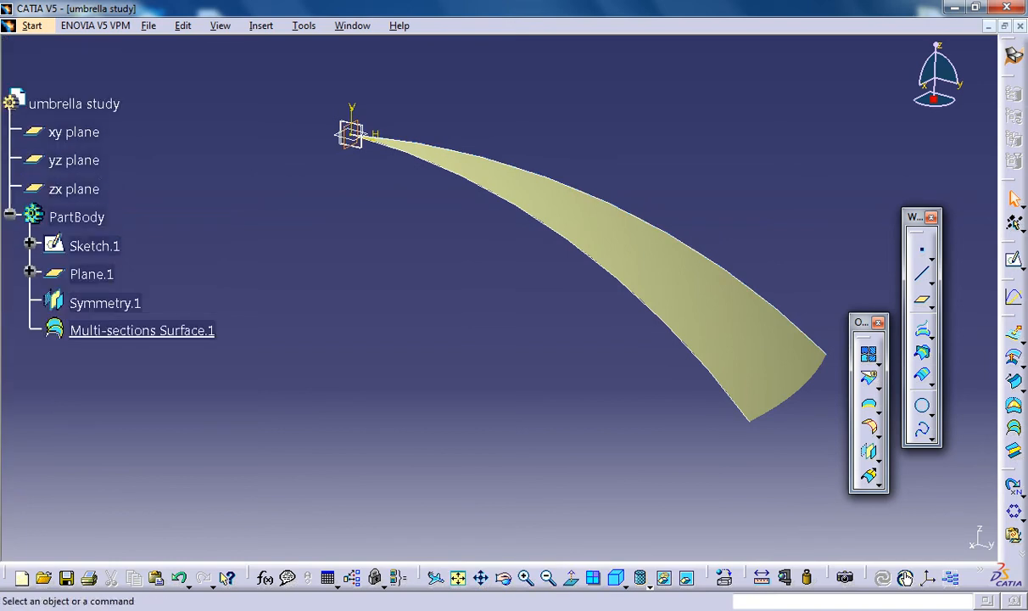
click(74, 188)
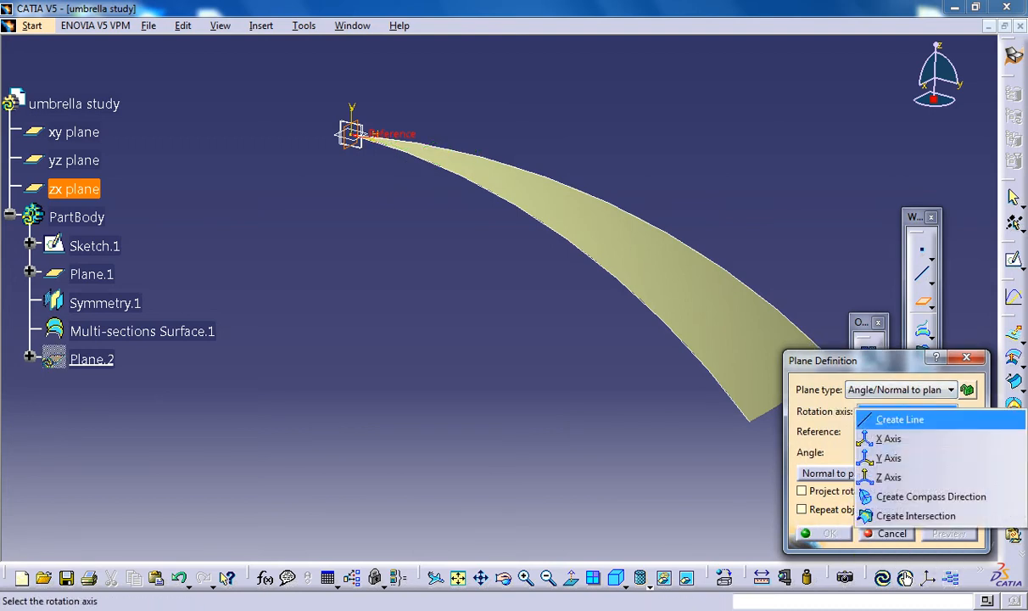
Create Plane.2 at 12.5° from the zx plane about the Z axis
click(890, 477)
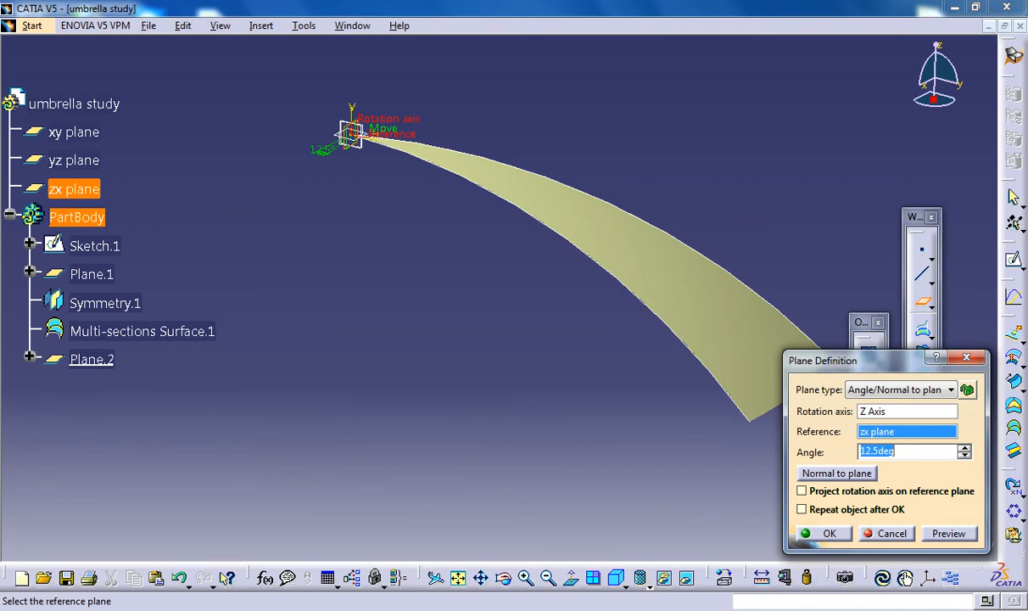
click(829, 532)
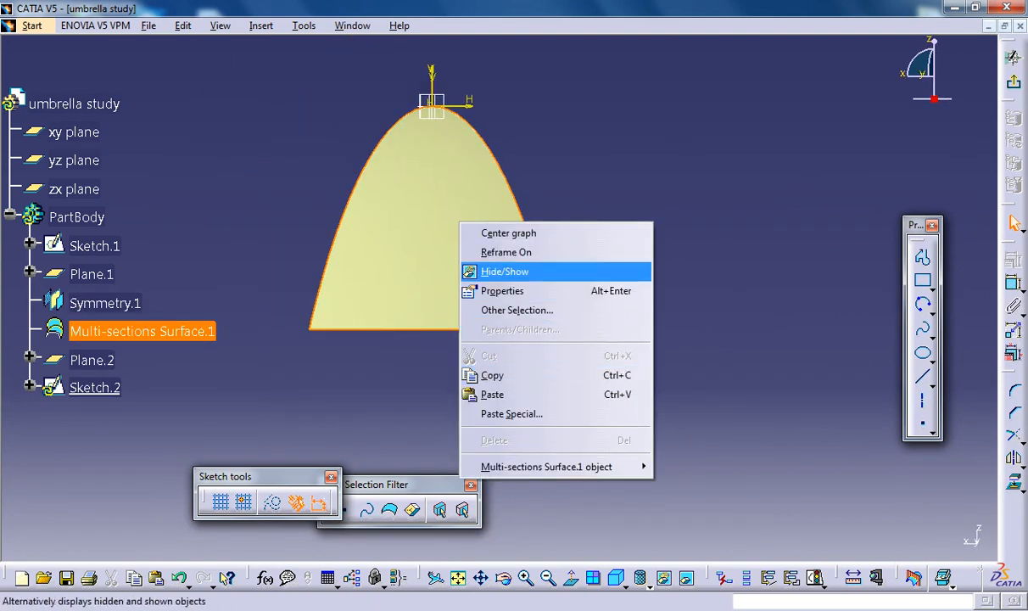
Hide Multi-sections Surface.1, try projecting Sketch.1, and dismiss the projection error
click(504, 271)
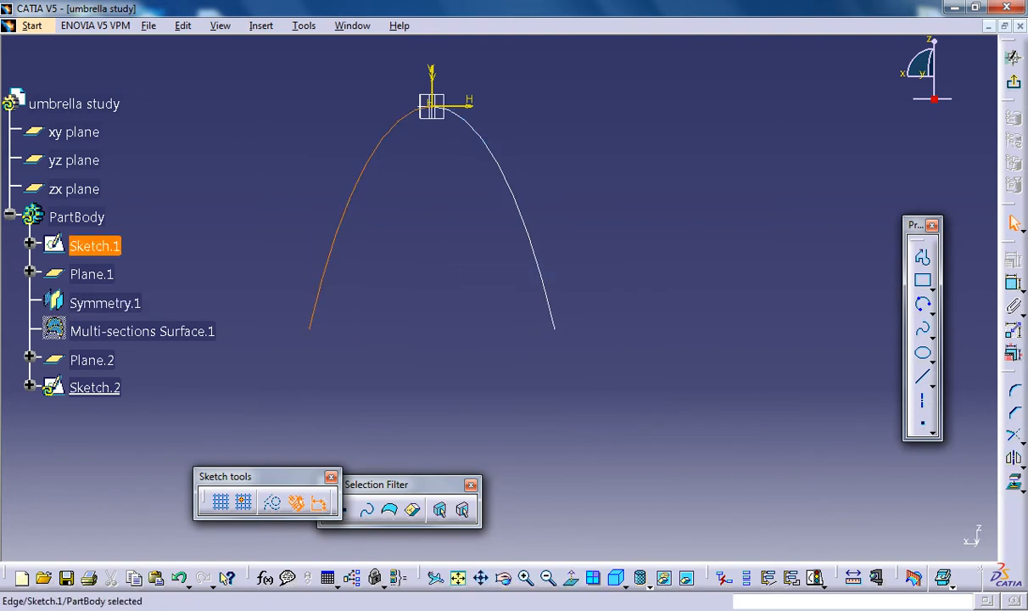
click(105, 303)
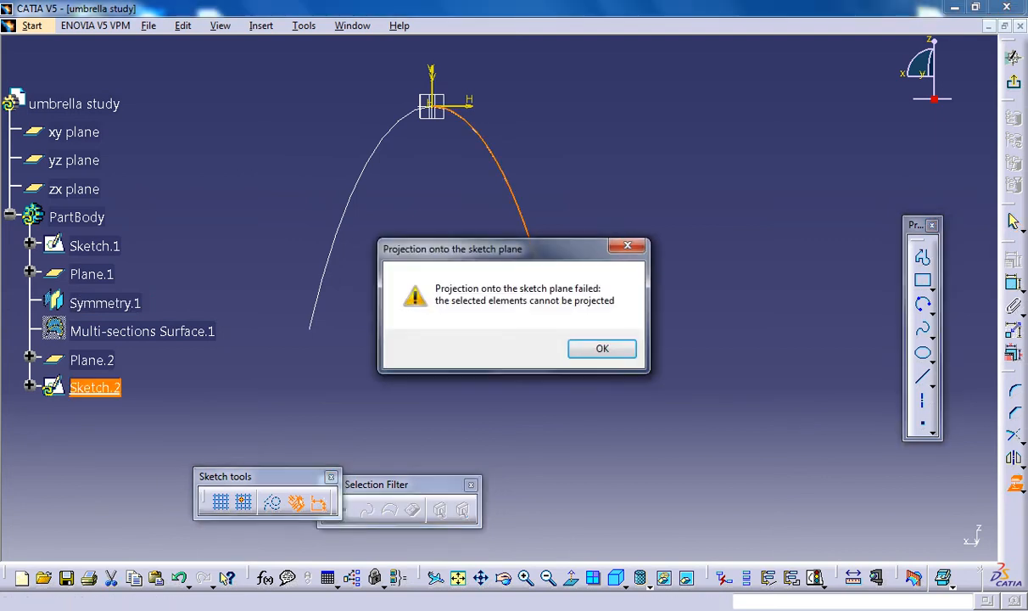
click(603, 348)
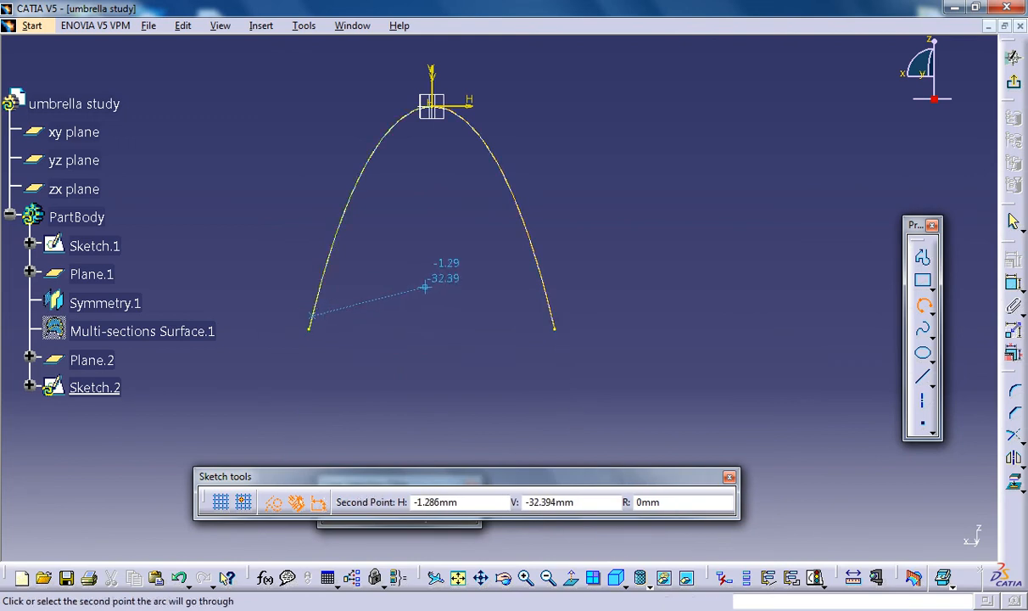
mouse_move(435, 291)
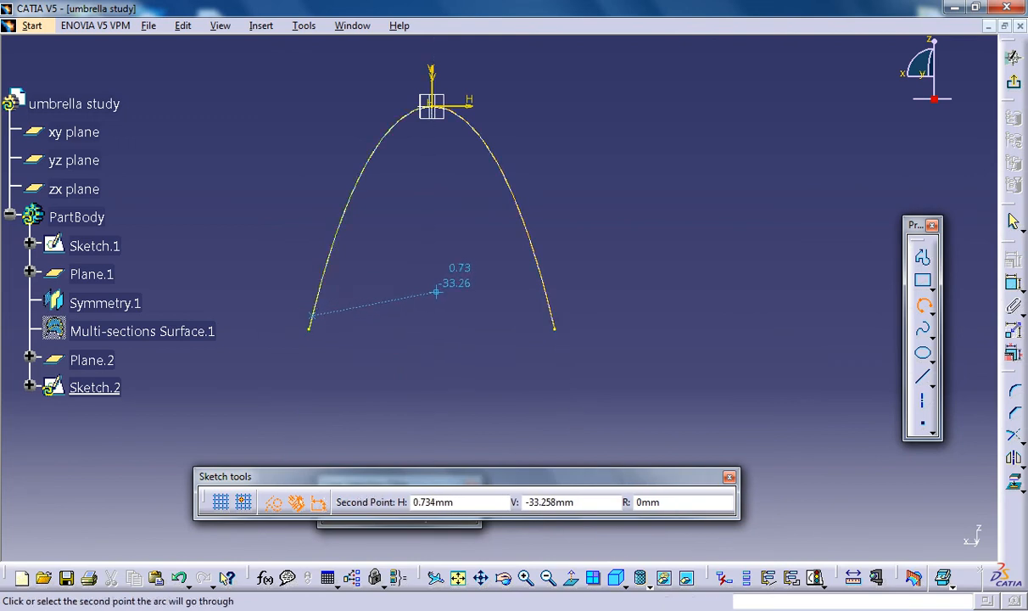
Draw a three-point arc between the curves and dimension both end distances, the left one 2
click(437, 294)
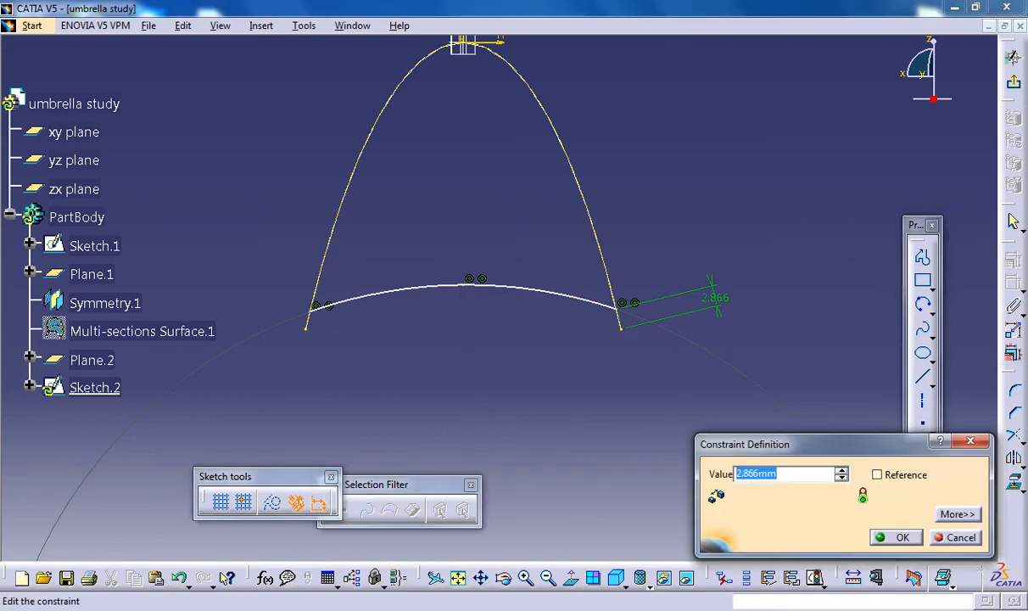
click(902, 537)
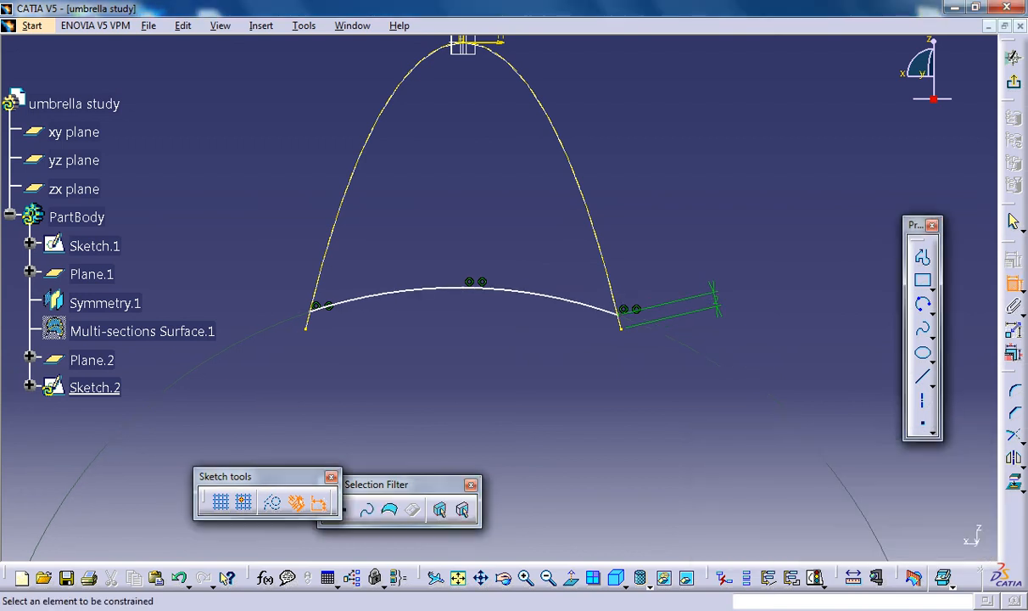
click(94, 387)
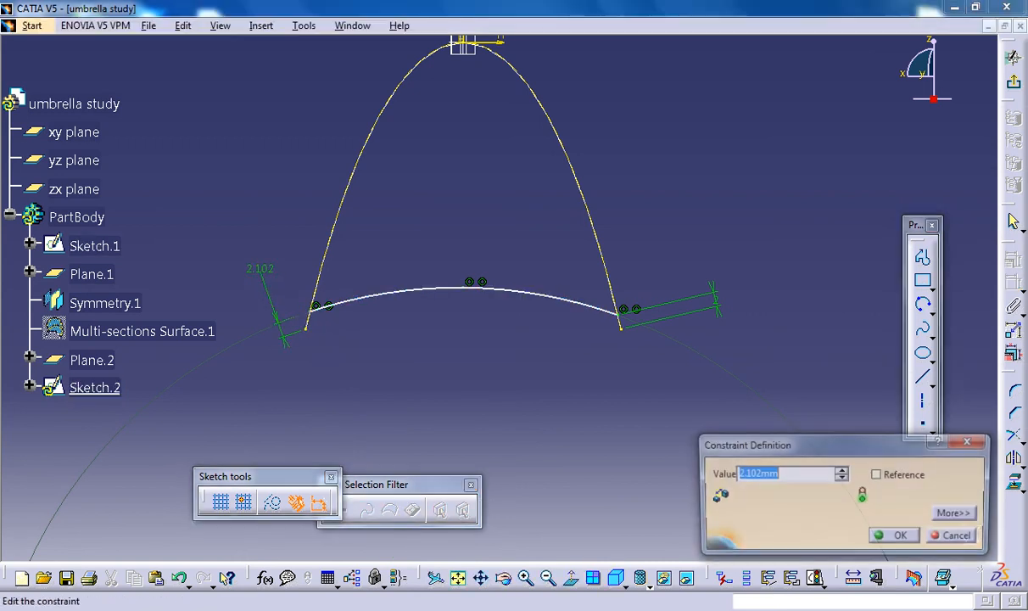
text(2)
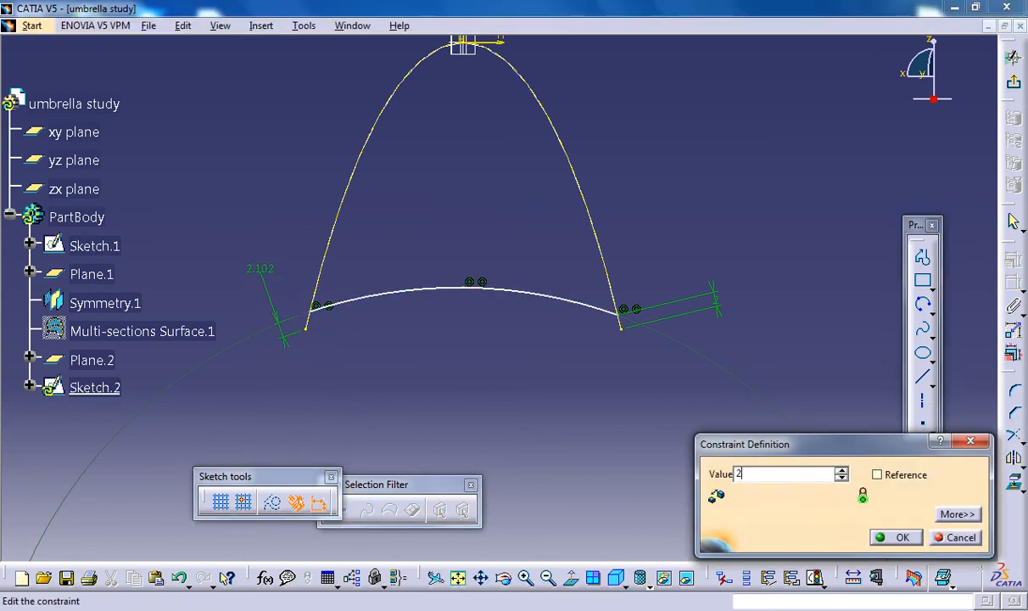